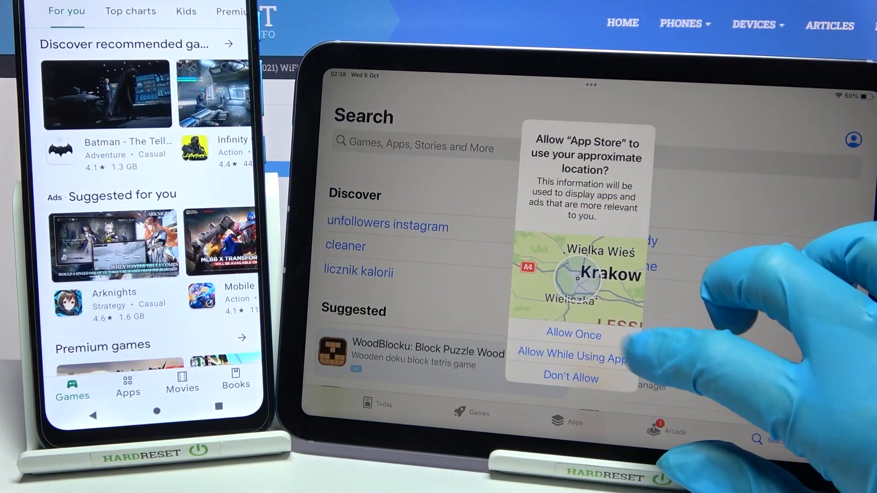
# Answer the App Store location request to reach the store
pyautogui.click(572, 335)
pyautogui.write('sendq')
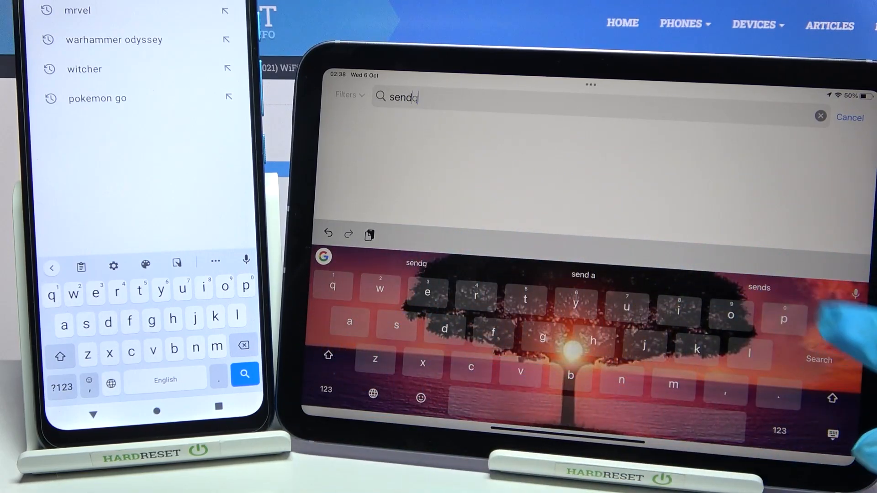
# Complete the 'send anywhere' search query to find the File Transfer app
pyautogui.write('any')
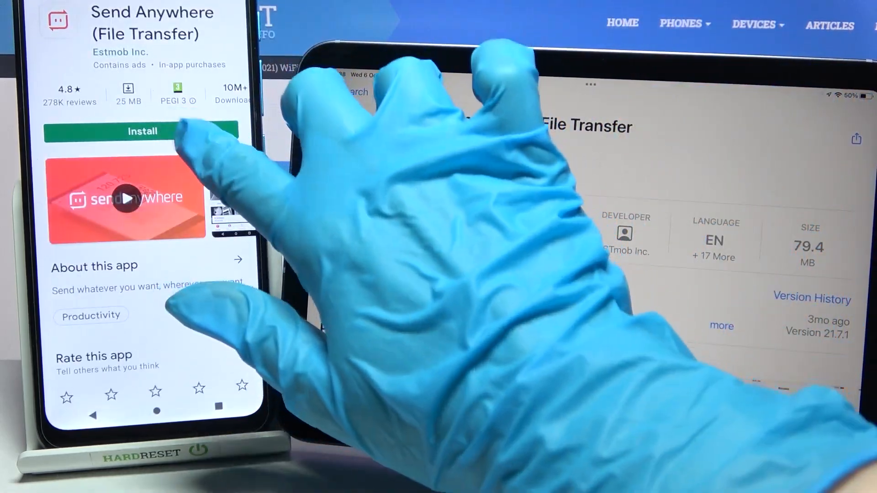
# Install Send Anywhere (File Transfer) on the Android phone from Google Play
pyautogui.click(142, 131)
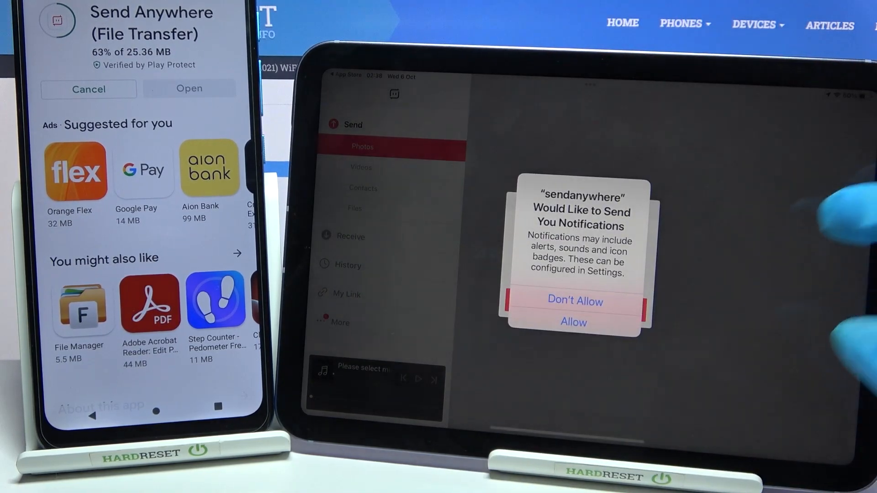
# Decline notifications with Don't Allow and dismiss the Notifications warning with OK
pyautogui.click(574, 300)
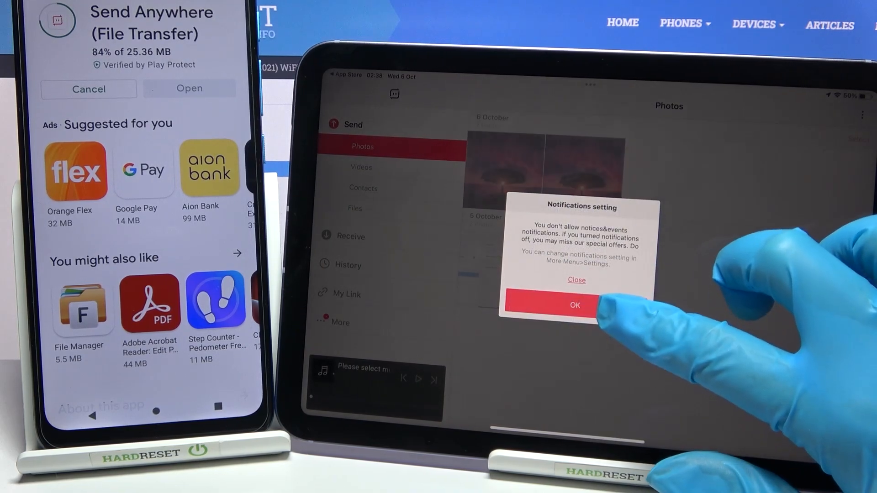
pyautogui.click(573, 305)
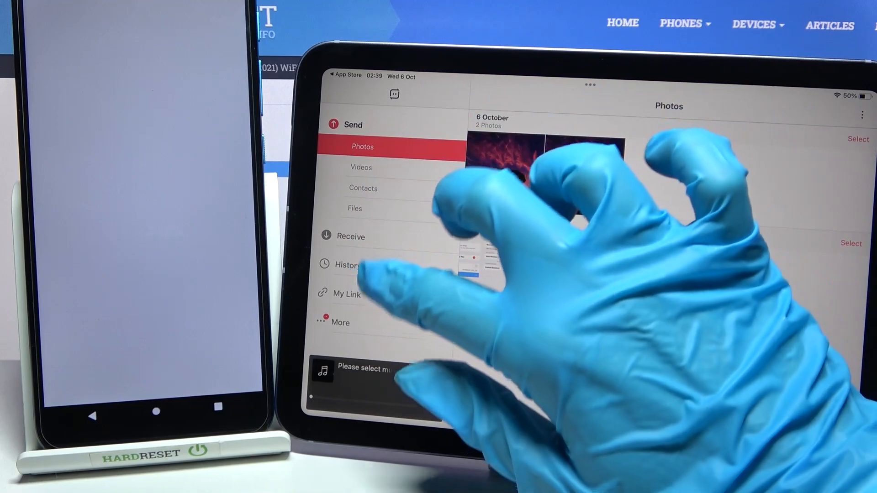
# Switch the iPad to Receive so the empty Input Key field appears
pyautogui.click(351, 236)
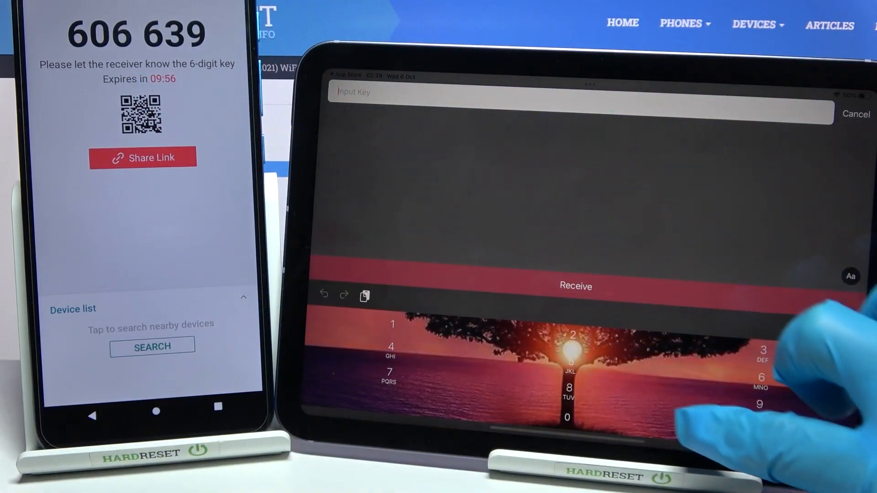
# Enter key 606639 and receive the incoming 700 KB photo from the phone
pyautogui.write('60')
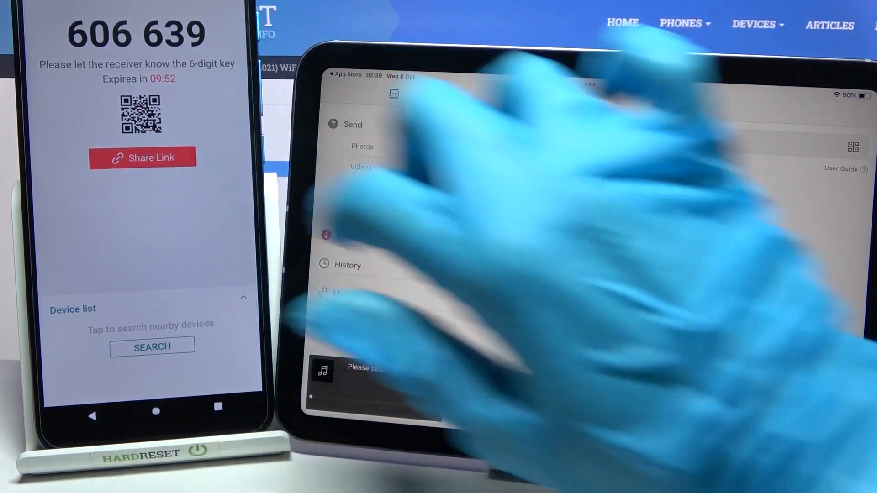
pyautogui.click(351, 236)
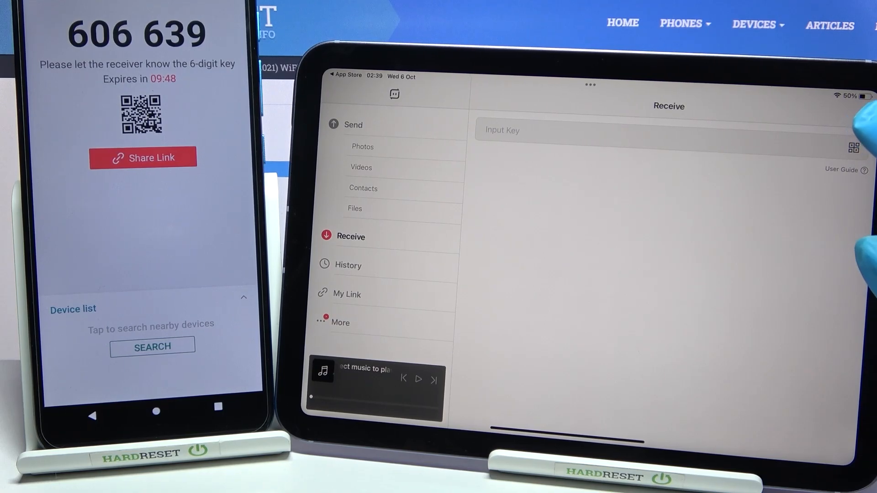
pyautogui.click(845, 147)
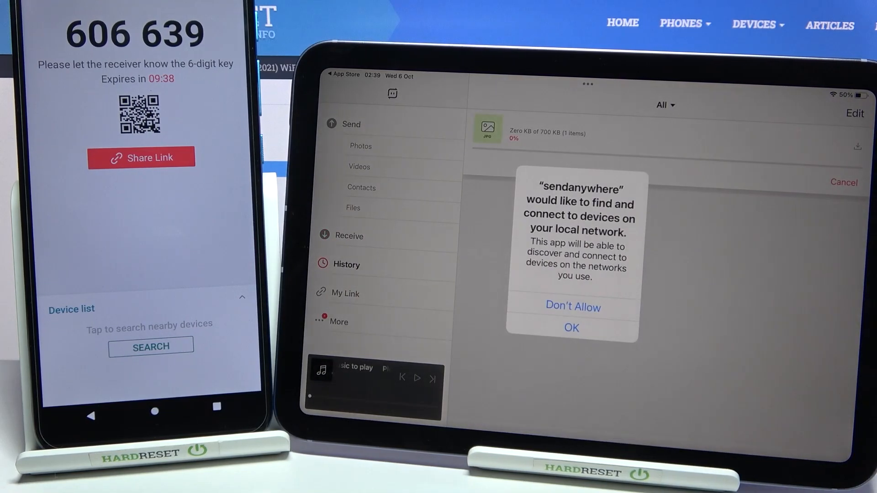
# Allow local network access, then view the completed moto e(7i) power transfer in History
pyautogui.click(571, 327)
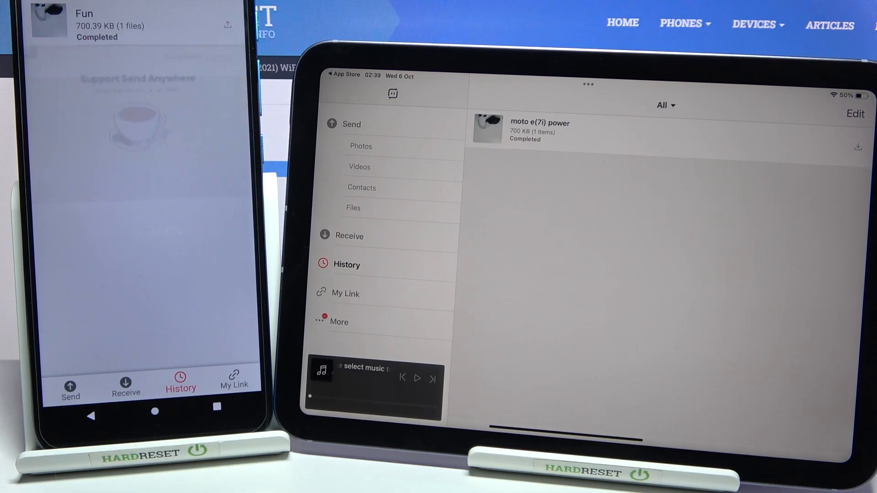
pyautogui.click(539, 131)
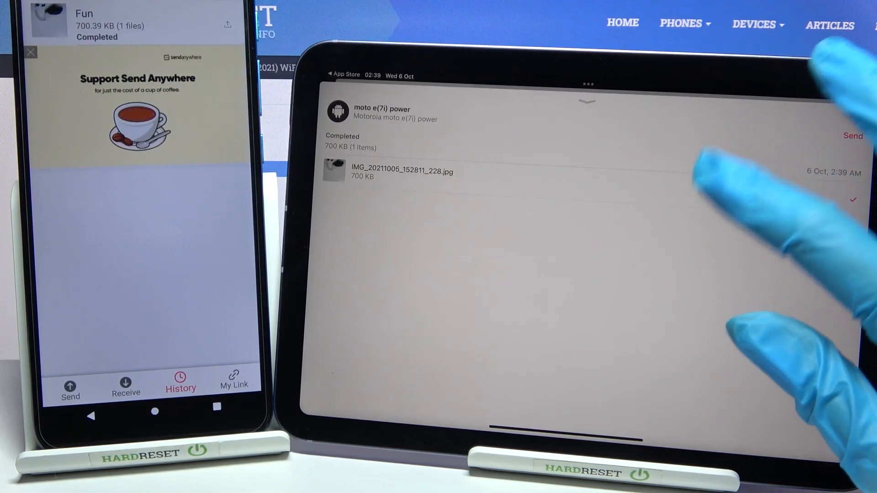